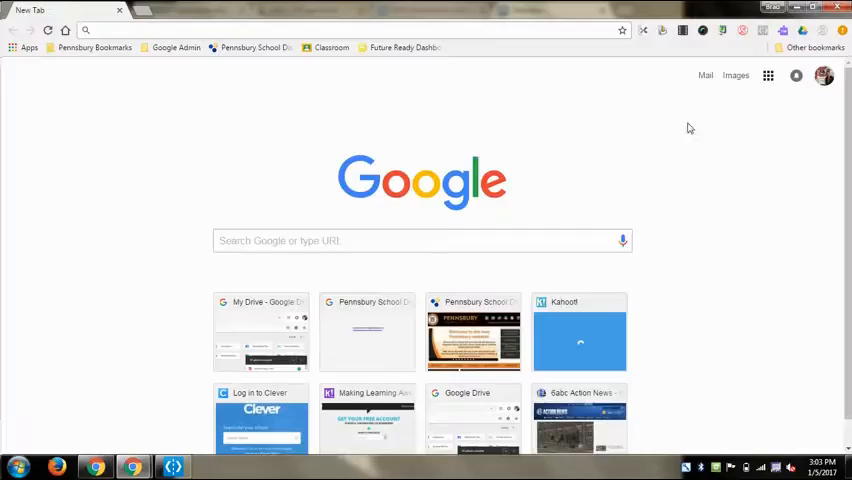
Go to Google Drive's My Drive via the apps grid and expand the apps list again
click(768, 76)
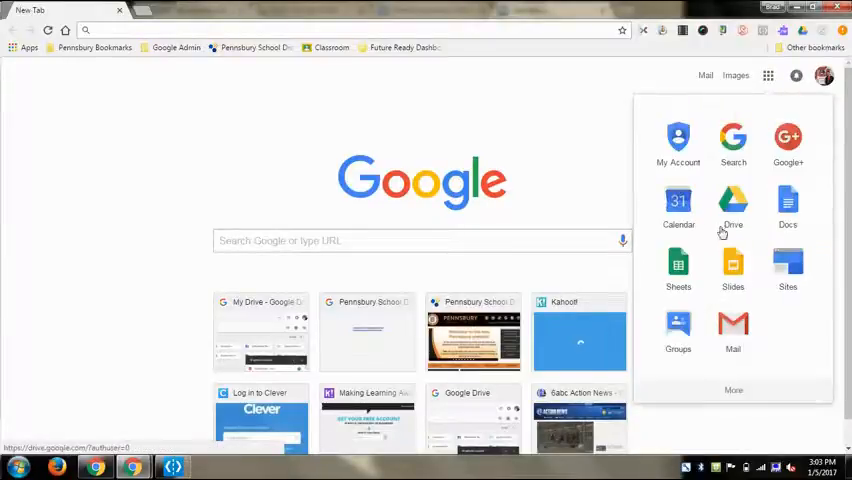
click(732, 204)
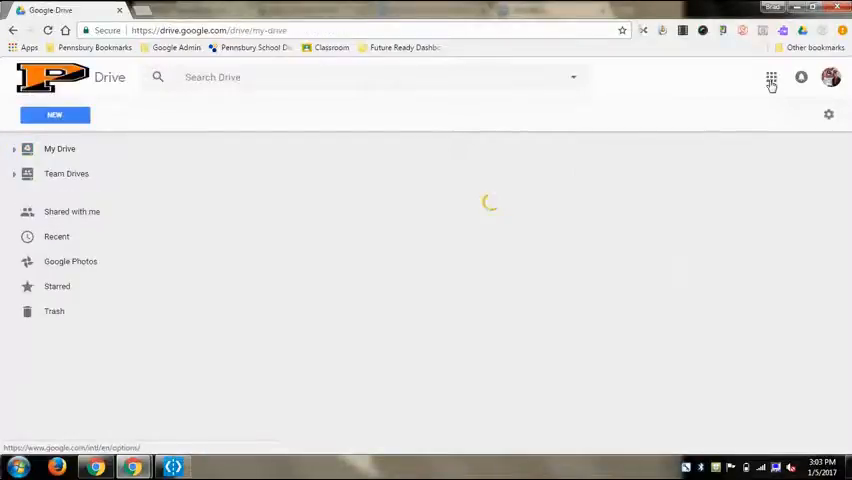
click(770, 76)
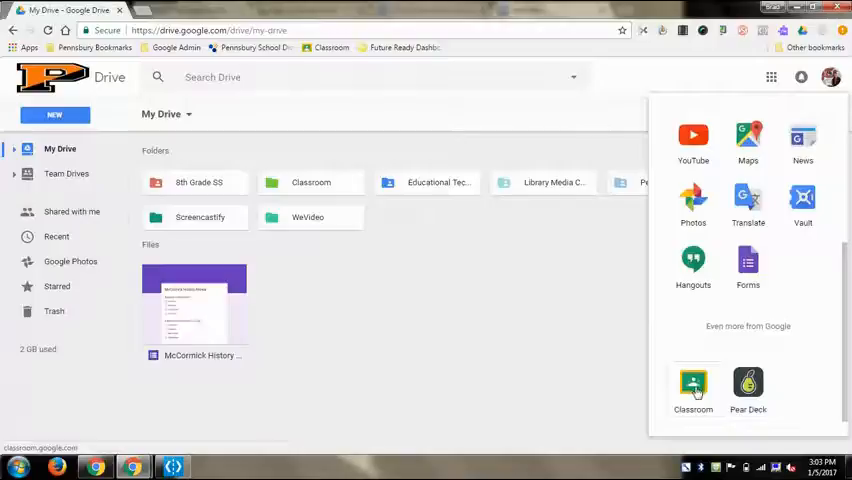
mouse_move(362, 8)
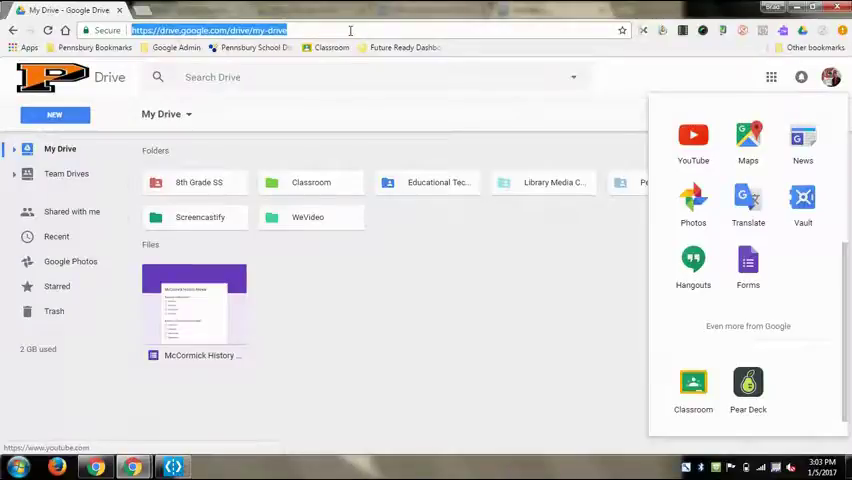
Load classroom.google.com from the bookmarks bar to see the class cards
click(332, 48)
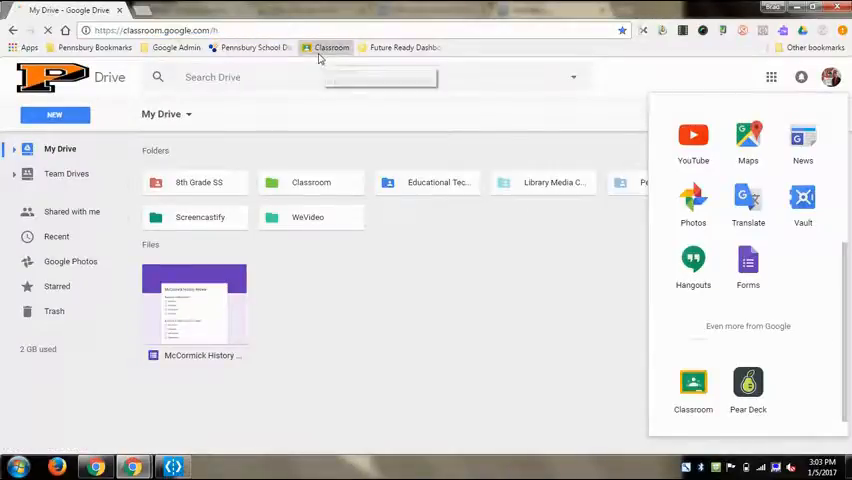
click(692, 390)
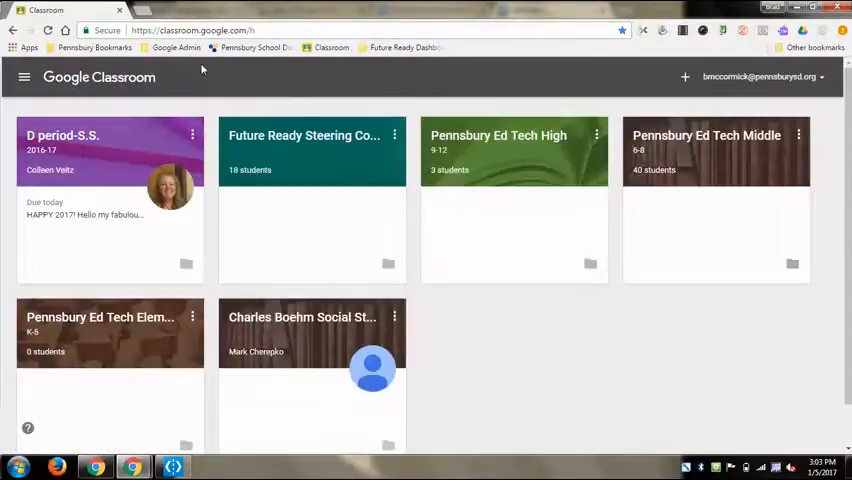
mouse_move(648, 372)
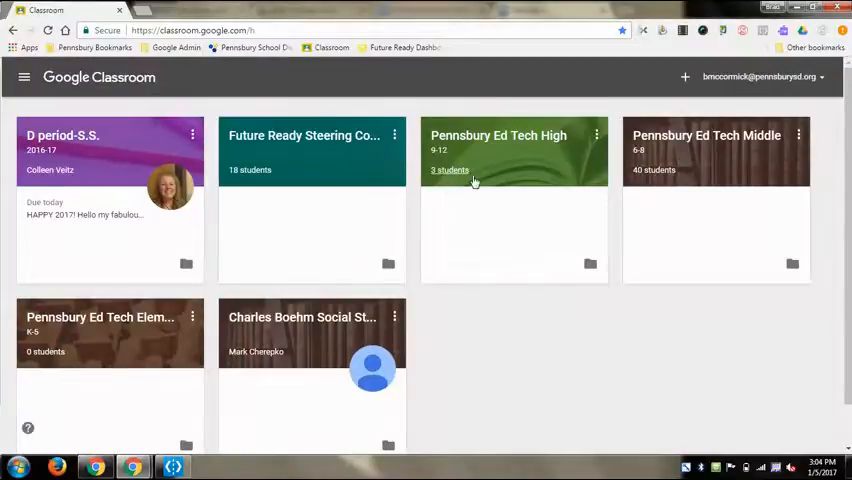
mouse_move(196, 296)
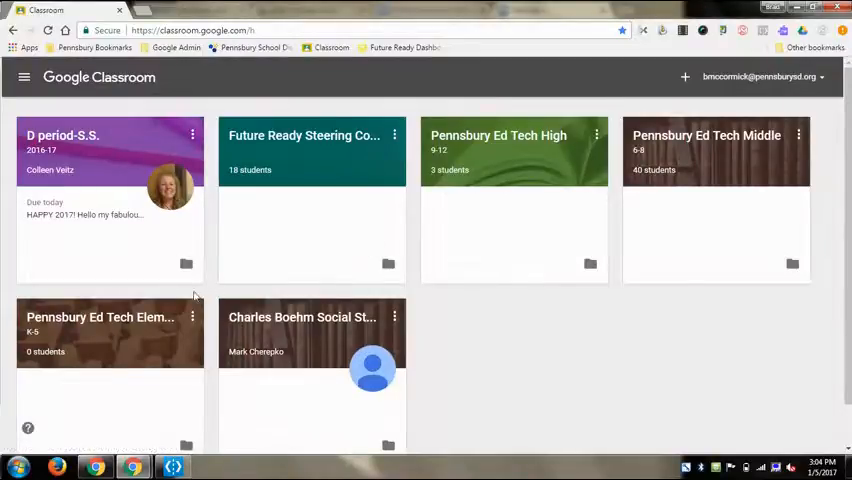
mouse_move(124, 218)
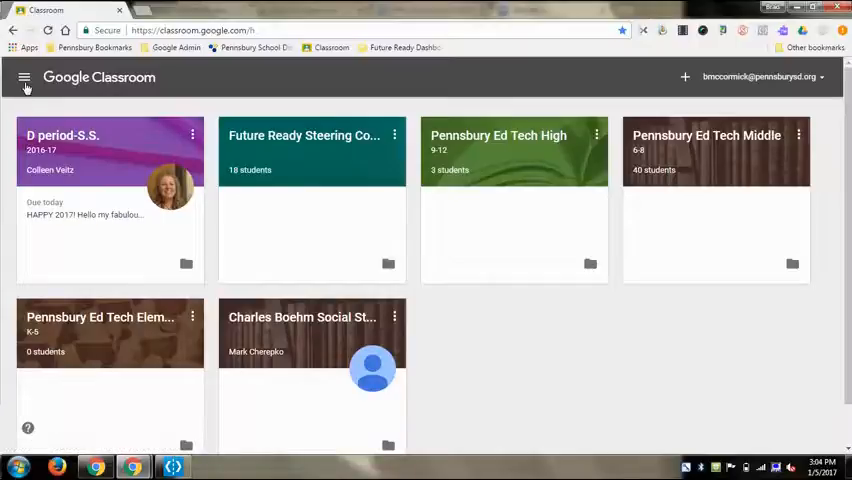
mouse_move(450, 172)
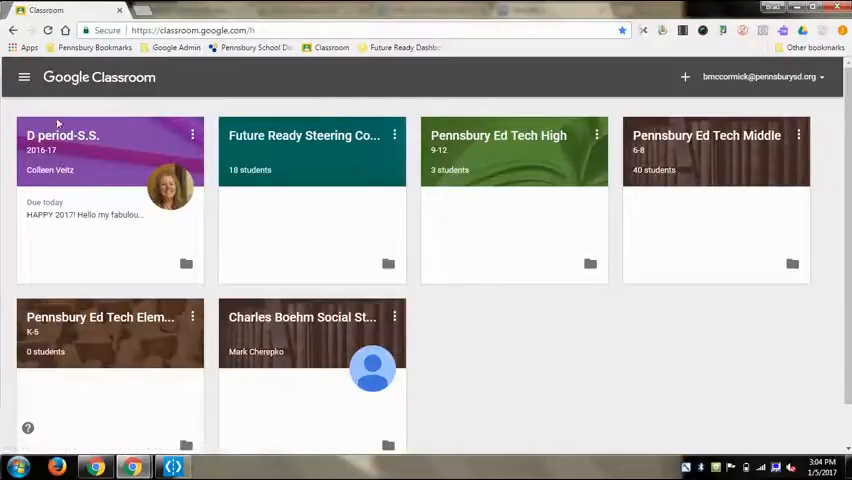
Expand the side menu and scroll down to Archived Classes and Settings
click(24, 76)
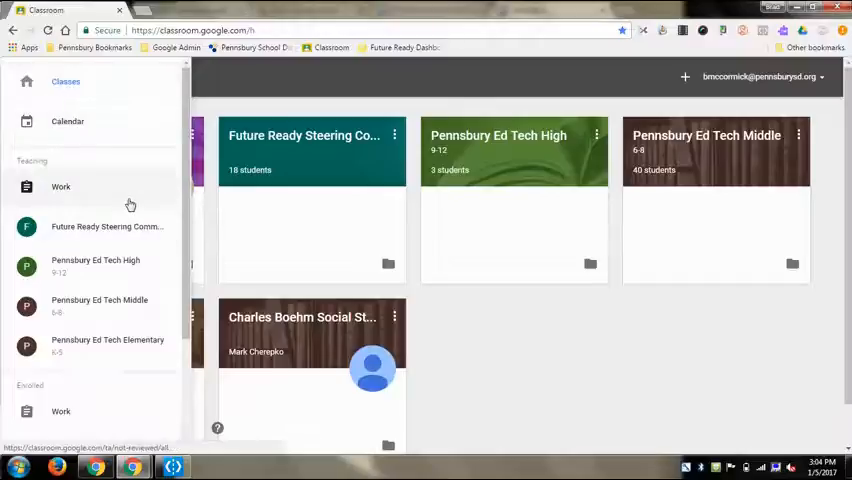
mouse_move(124, 340)
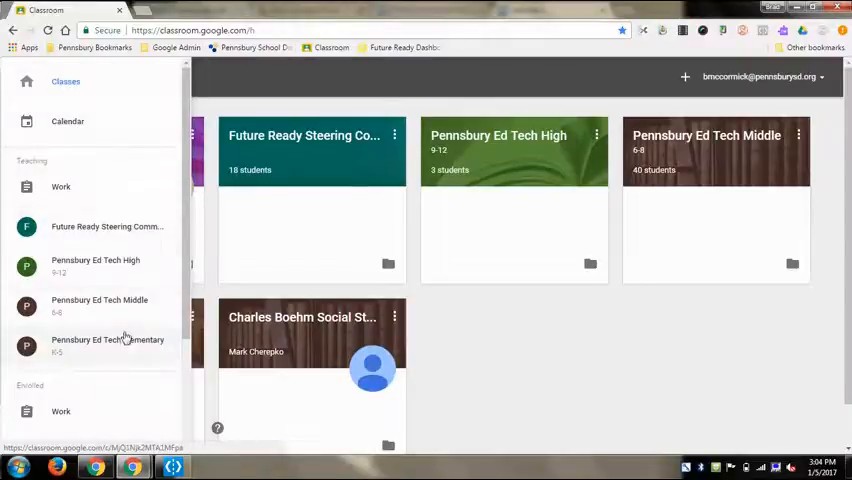
scroll(down, 3)
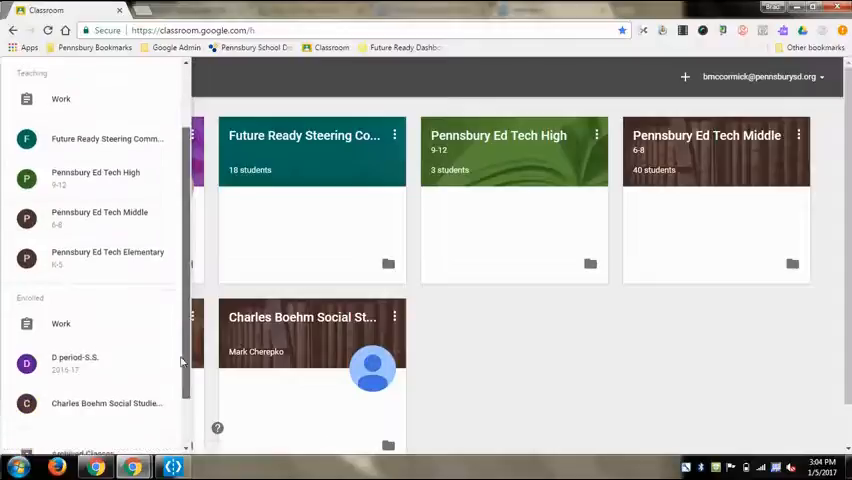
scroll(down, 3)
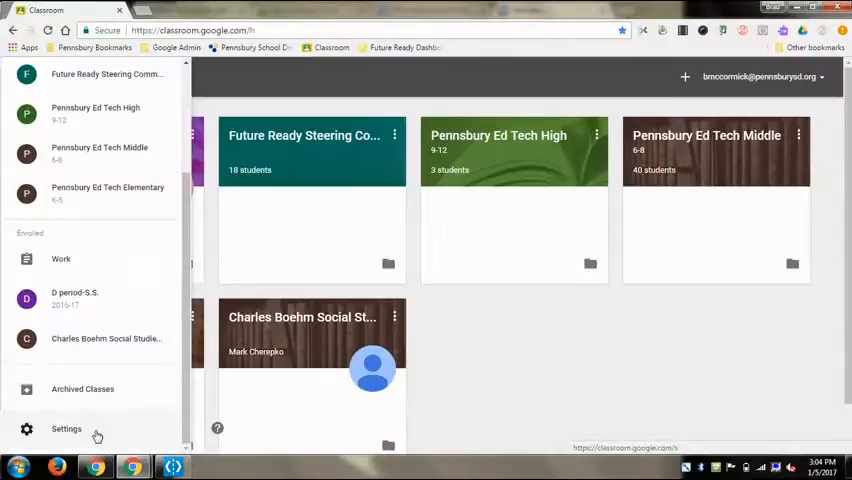
Review the Settings page's account and email notification options, then return to Classes
click(66, 428)
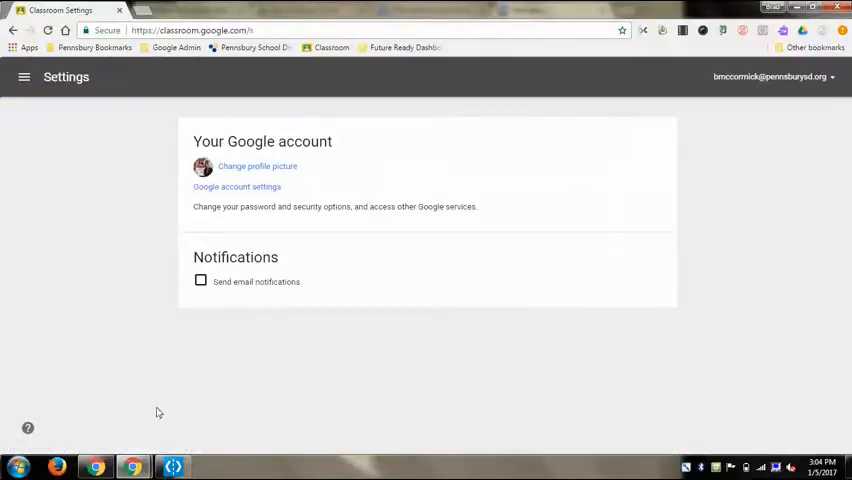
mouse_move(280, 268)
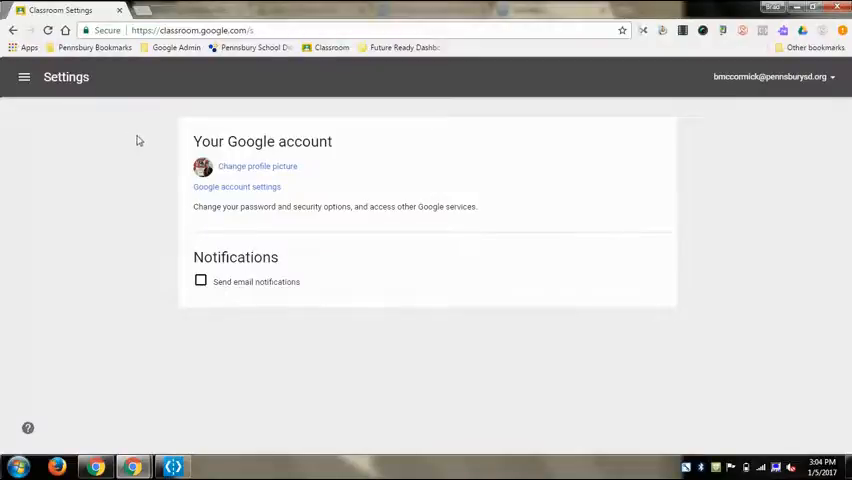
click(24, 76)
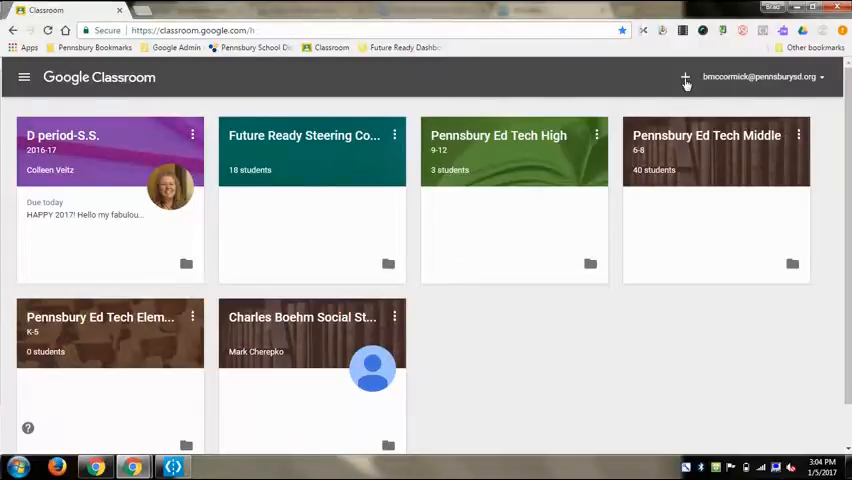
Bring up Join class from the + menu and cancel the class-code dialog
click(684, 76)
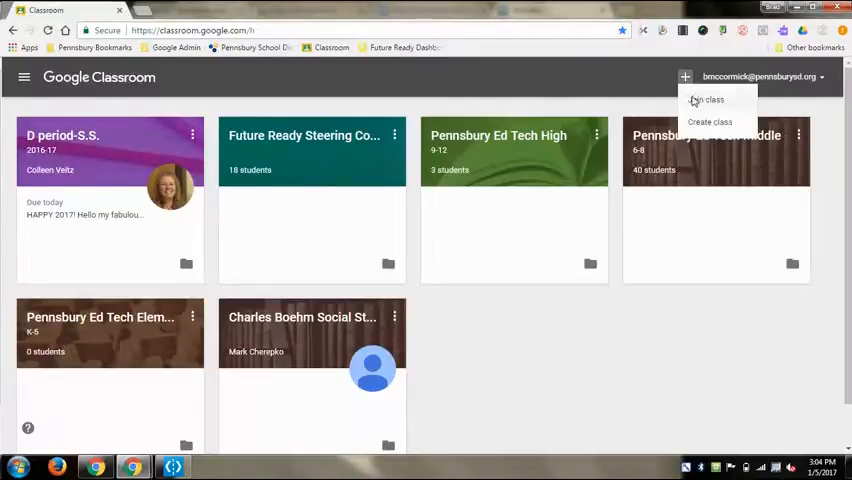
click(706, 100)
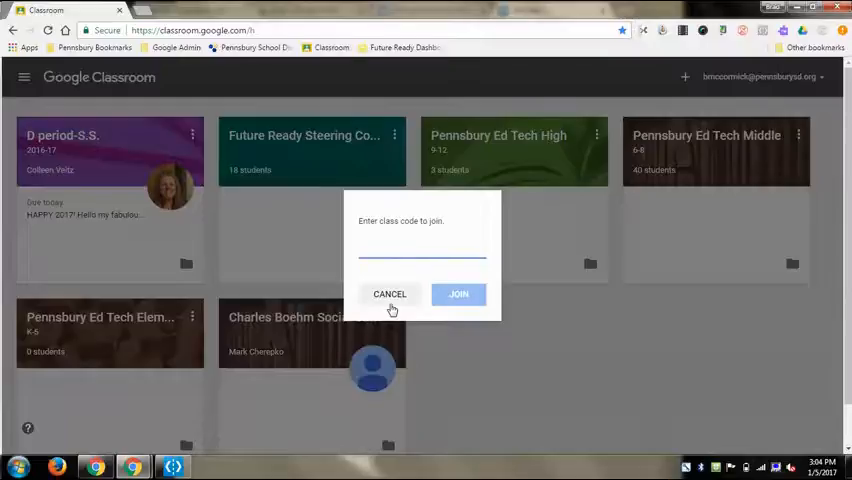
mouse_move(390, 296)
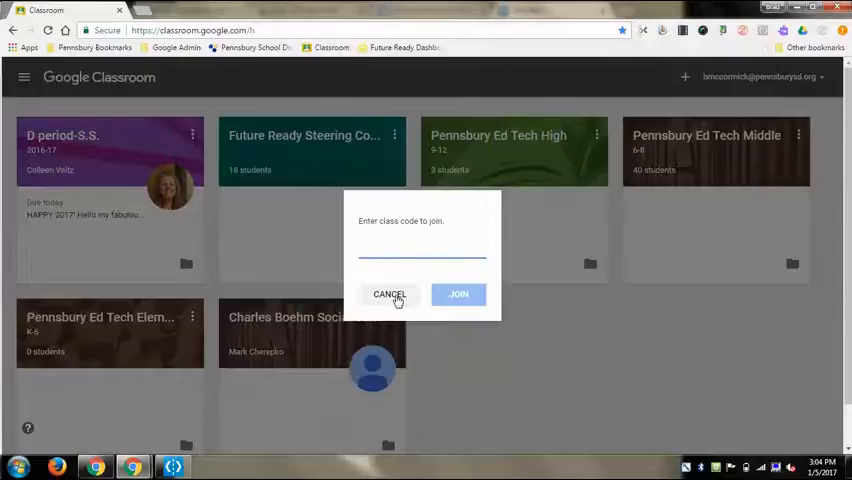
click(390, 294)
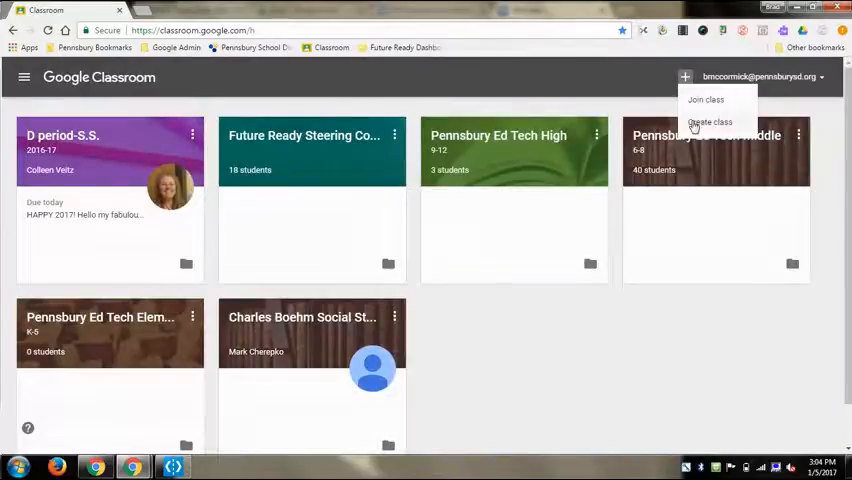
Create a class named Sample Classroom, section Pennsbury, subject Ed Tech
click(708, 122)
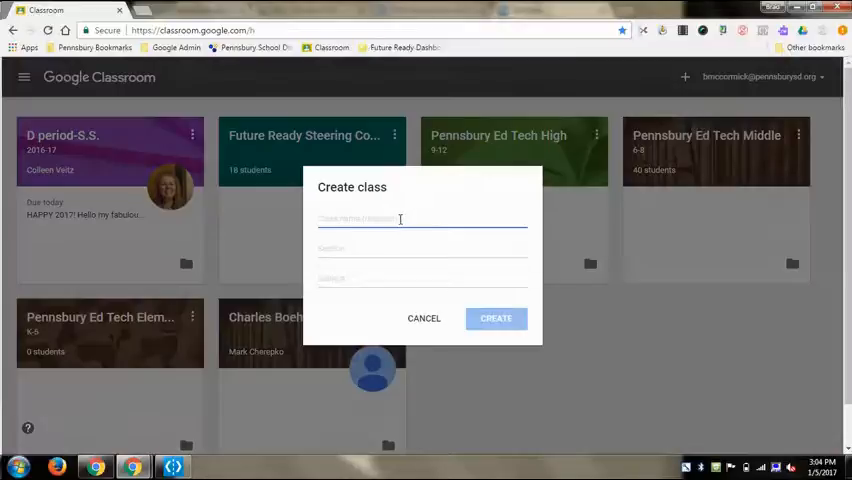
text(Sample Classroom)
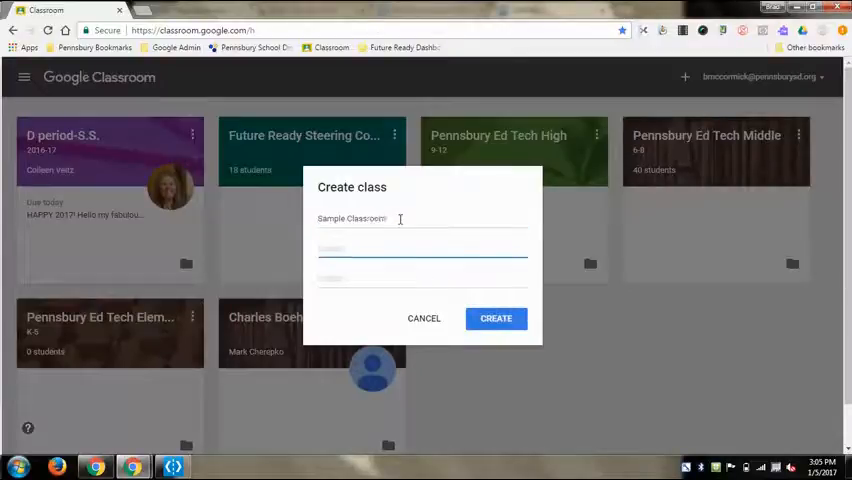
text(Pennsbir)
click(422, 278)
text(Ed)
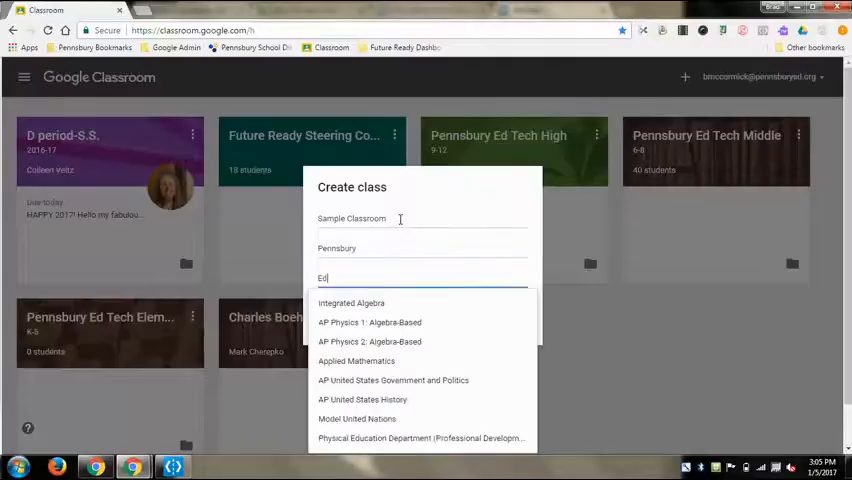
text(Tech)
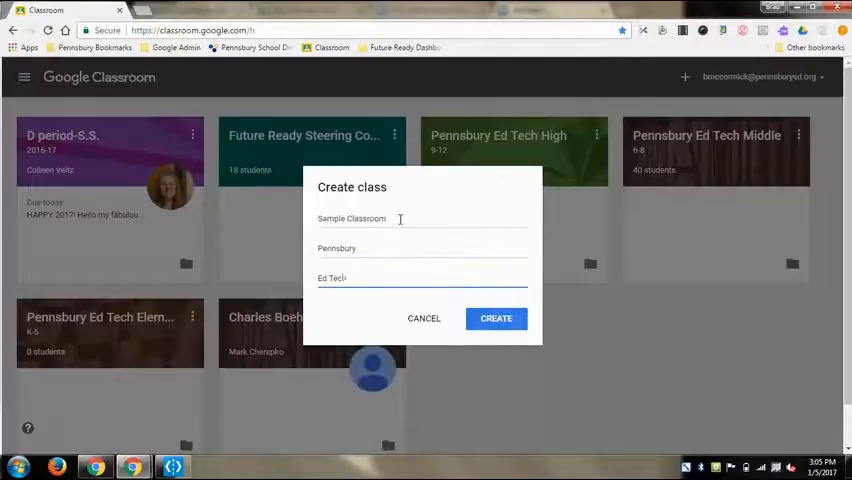
click(496, 318)
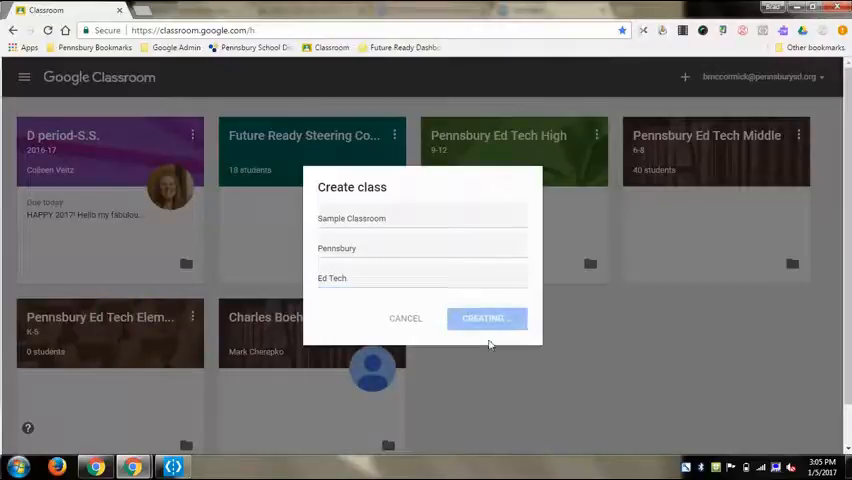
click(486, 318)
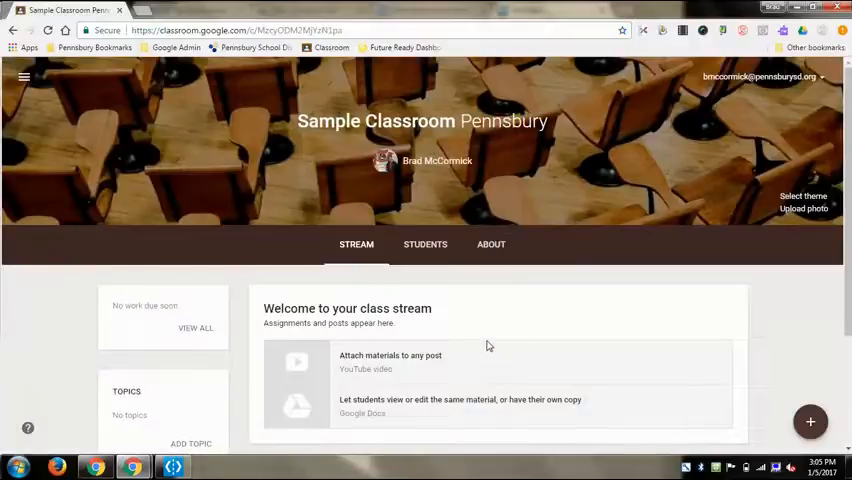
mouse_move(572, 196)
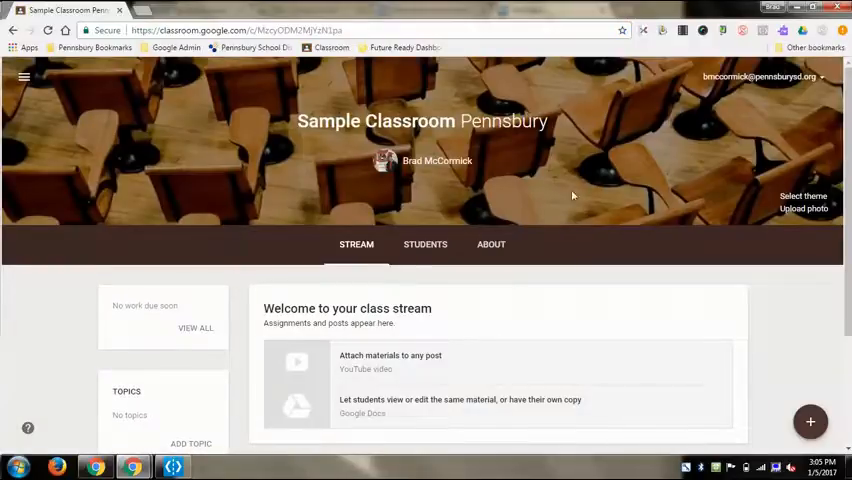
mouse_move(168, 96)
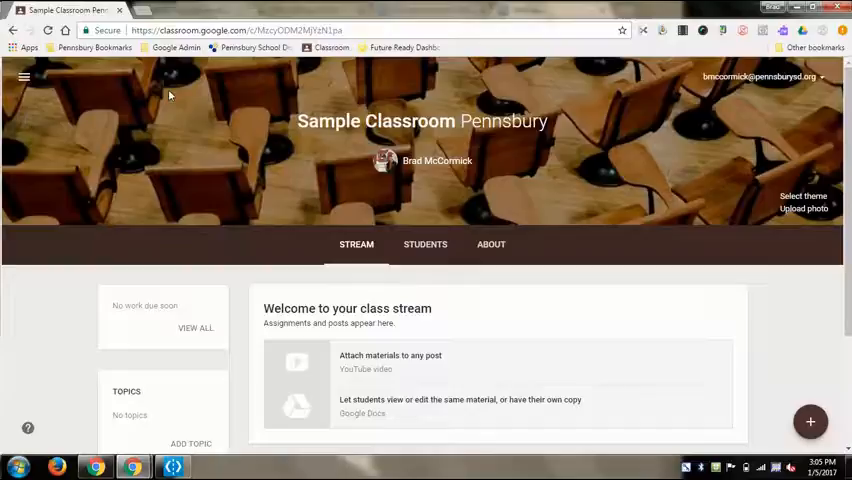
click(24, 76)
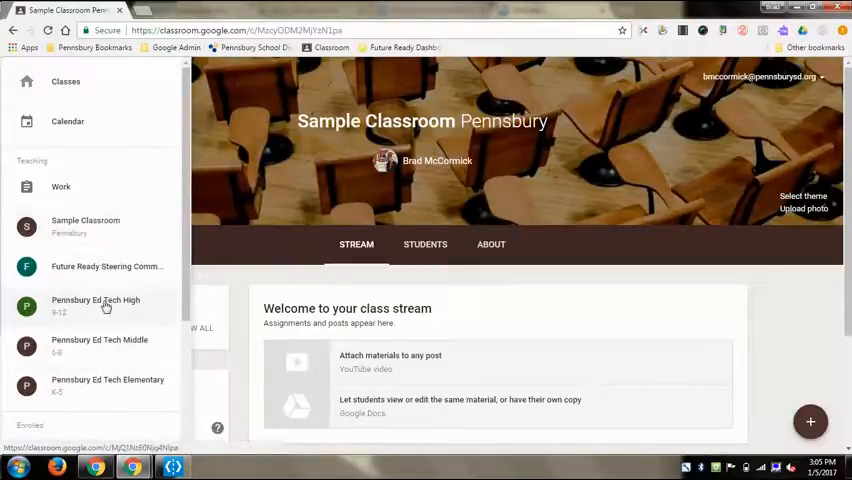
mouse_move(104, 228)
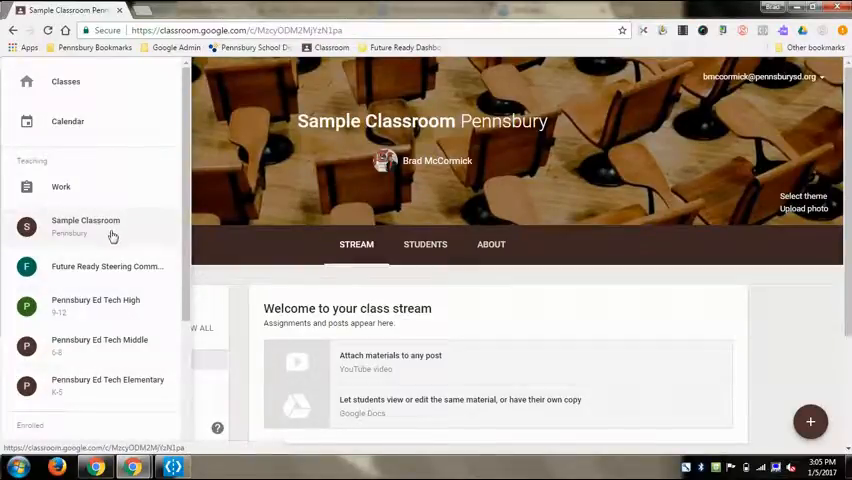
click(24, 76)
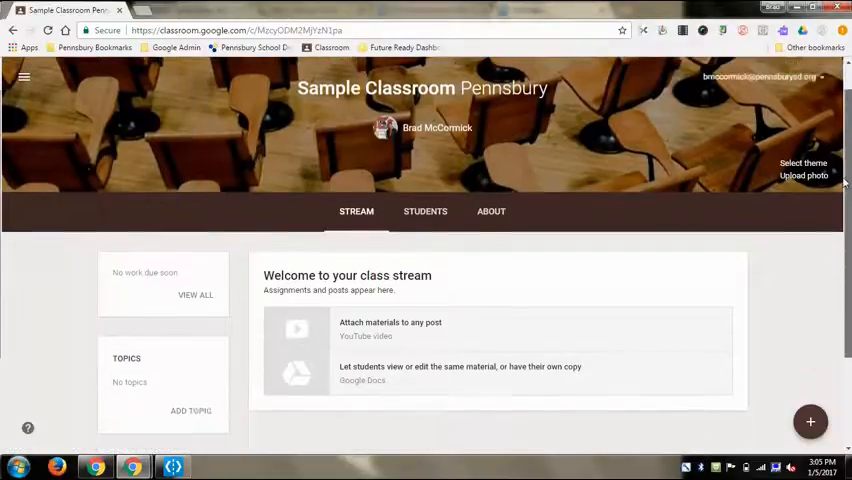
scroll(down, 3)
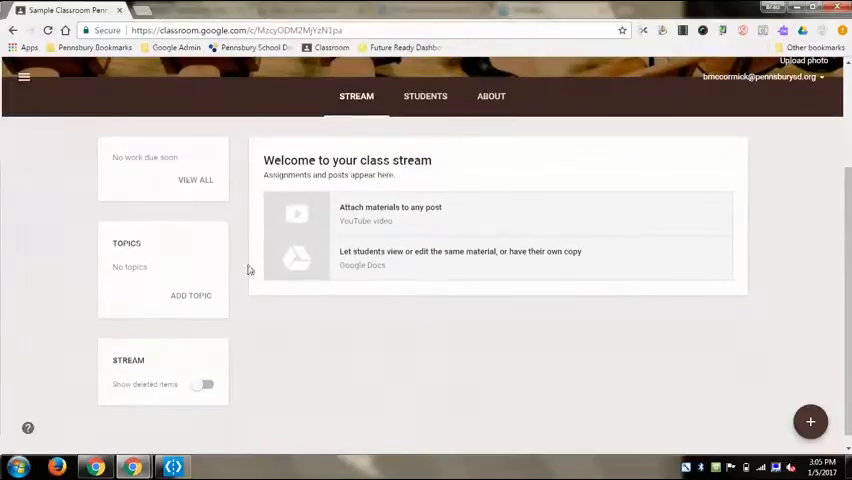
mouse_move(188, 190)
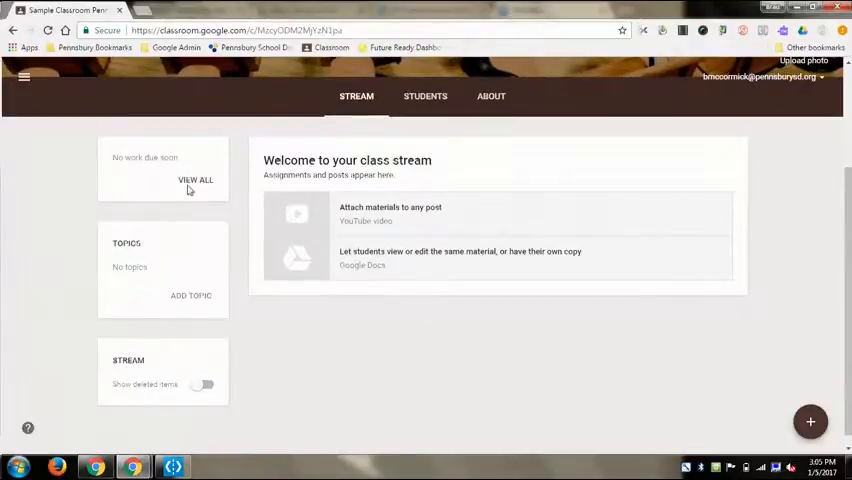
mouse_move(196, 184)
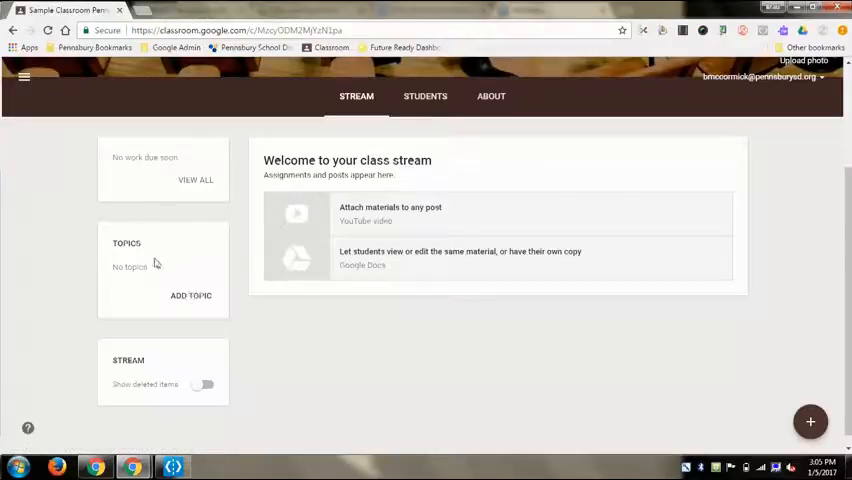
mouse_move(182, 390)
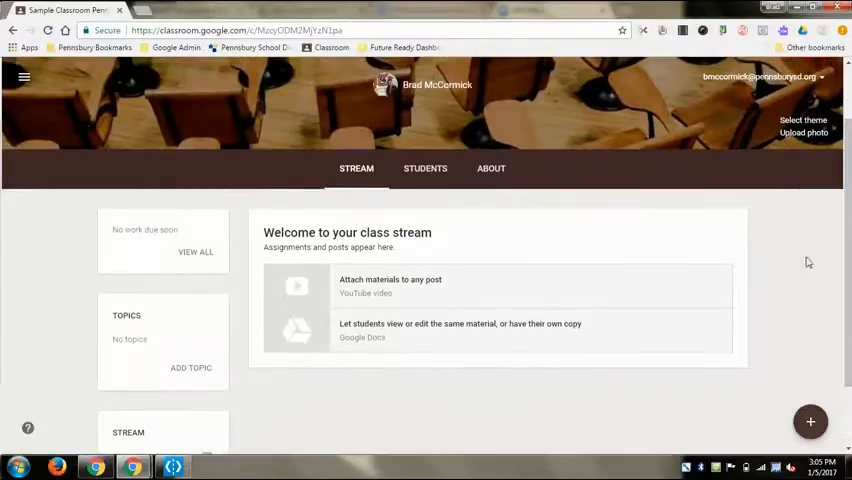
scroll(up, 3)
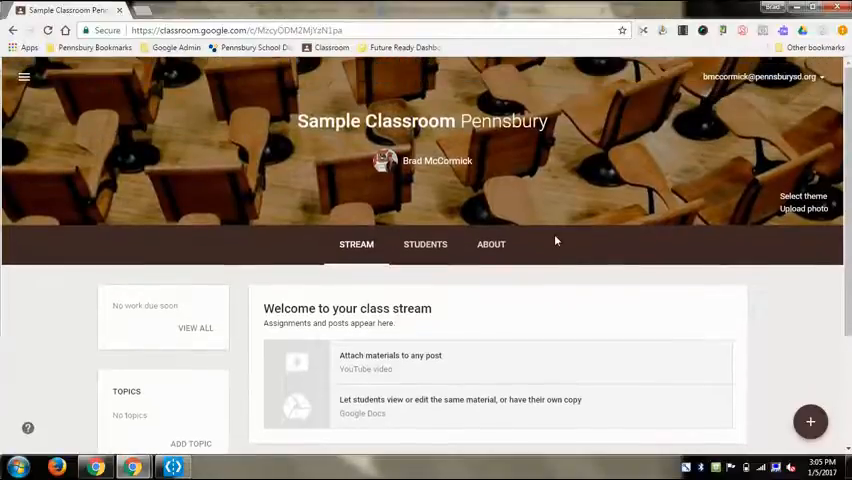
View the Students page with its class code, then switch to the About page
click(424, 244)
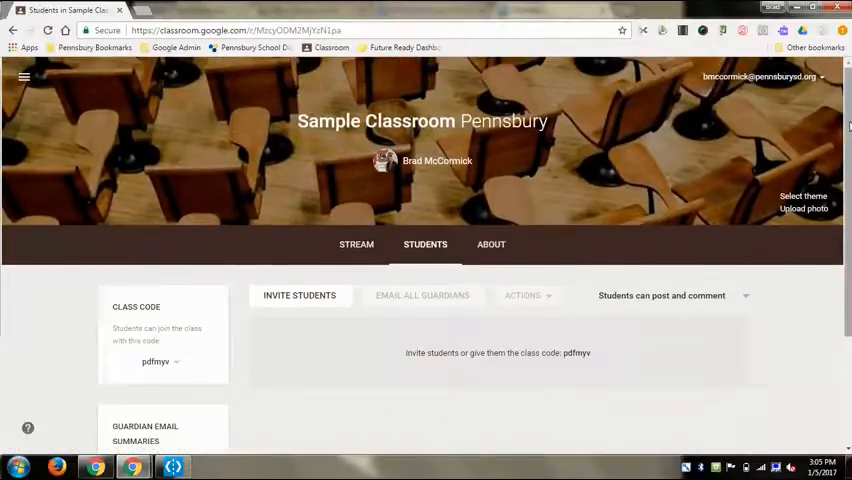
scroll(down, 3)
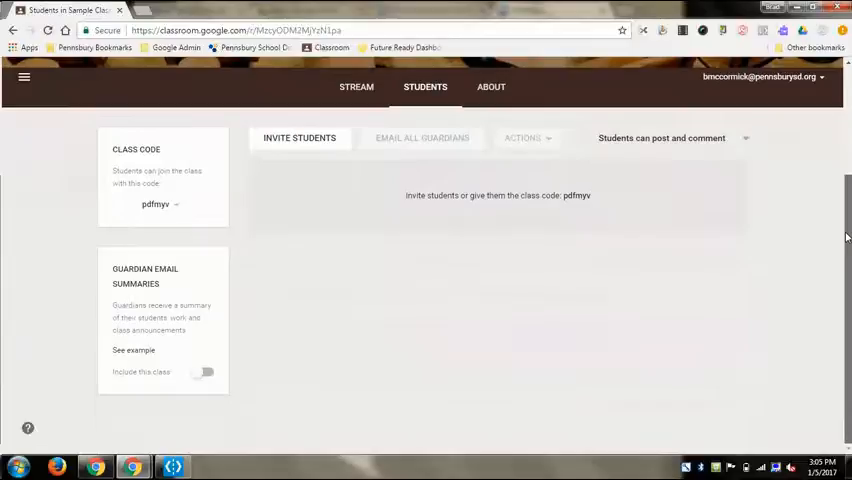
scroll(up, 3)
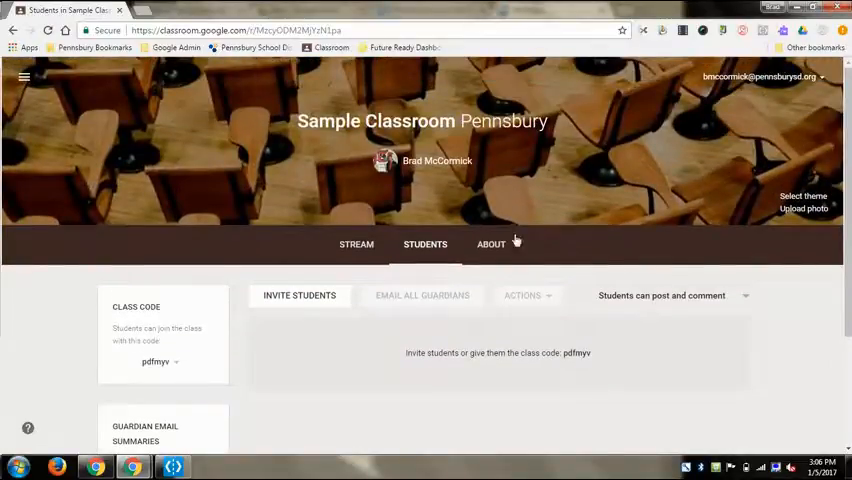
click(492, 244)
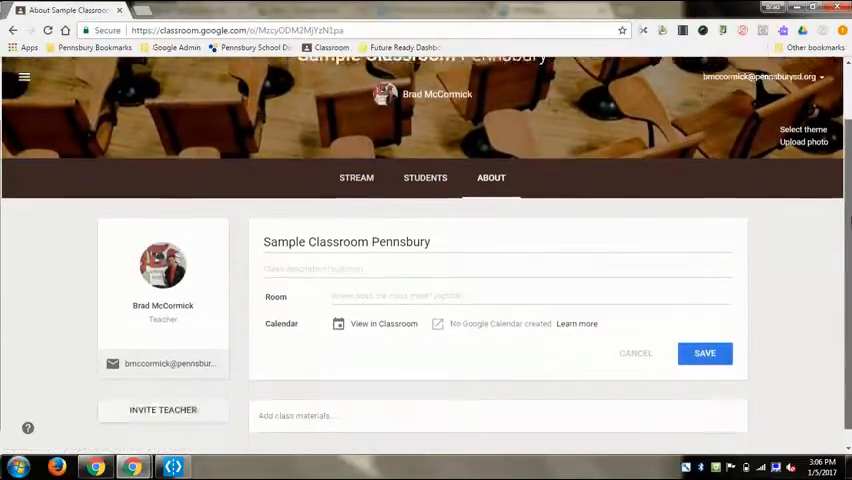
scroll(up, 3)
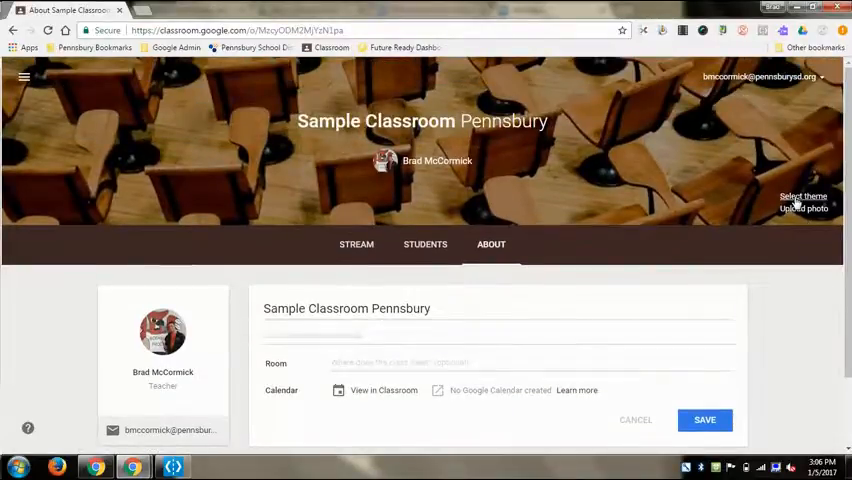
Choose the white robots image from the theme Gallery as the class banner
click(804, 196)
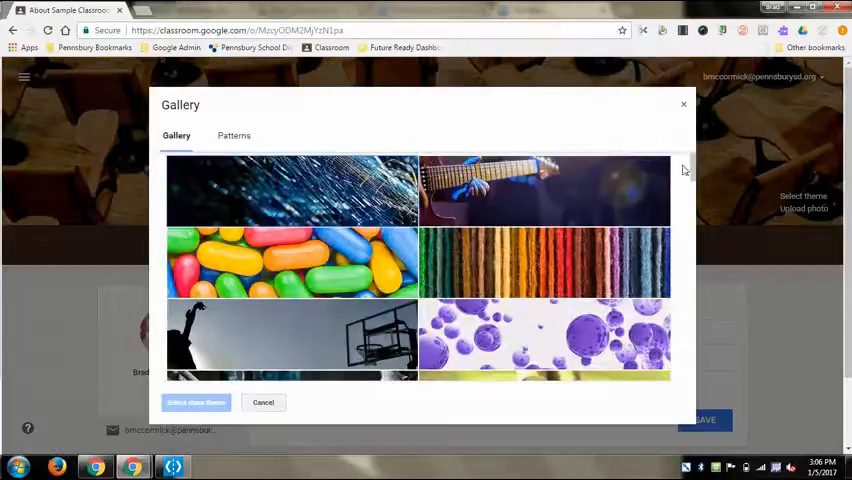
scroll(down, 3)
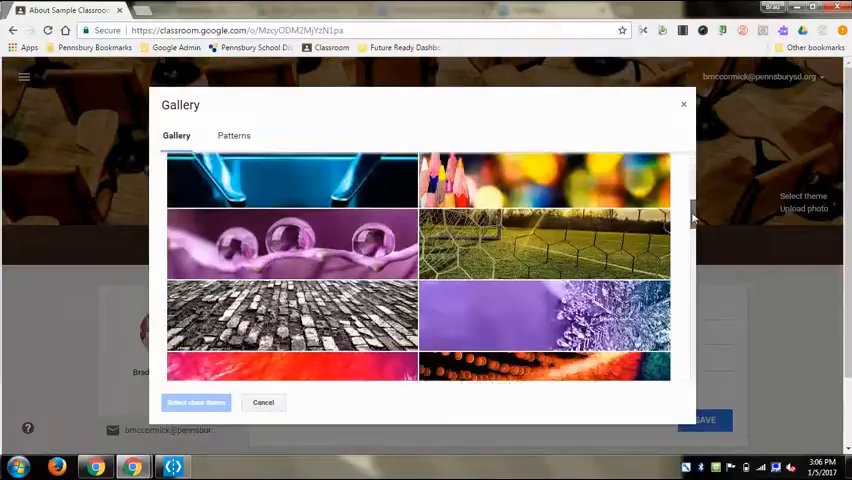
scroll(down, 3)
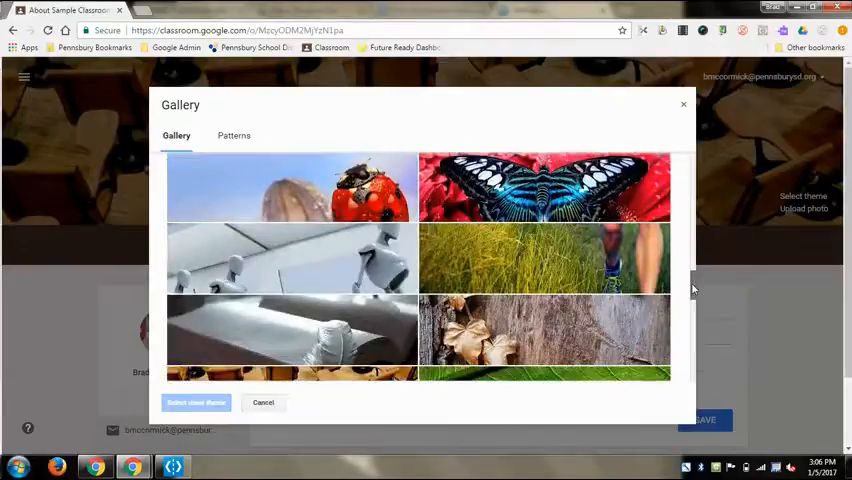
scroll(down, 3)
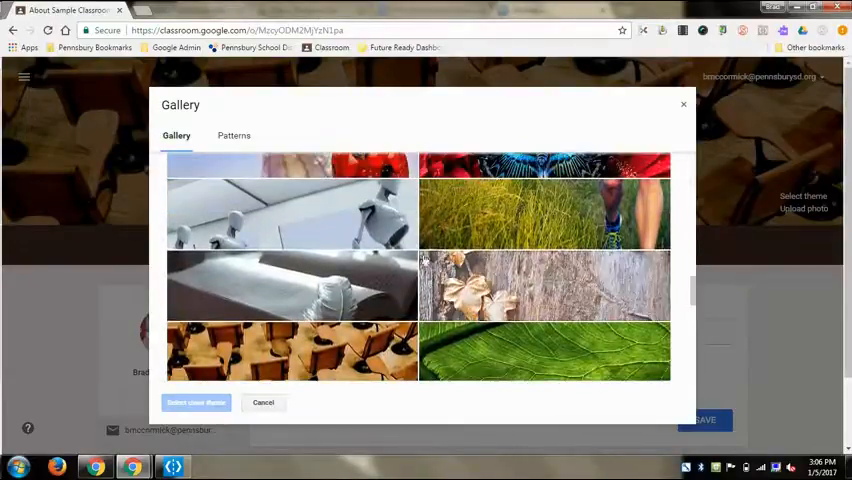
click(196, 402)
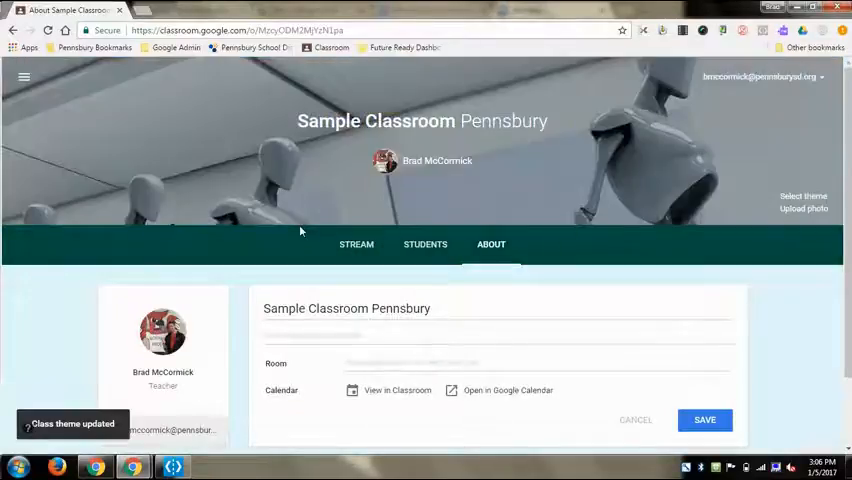
mouse_move(304, 204)
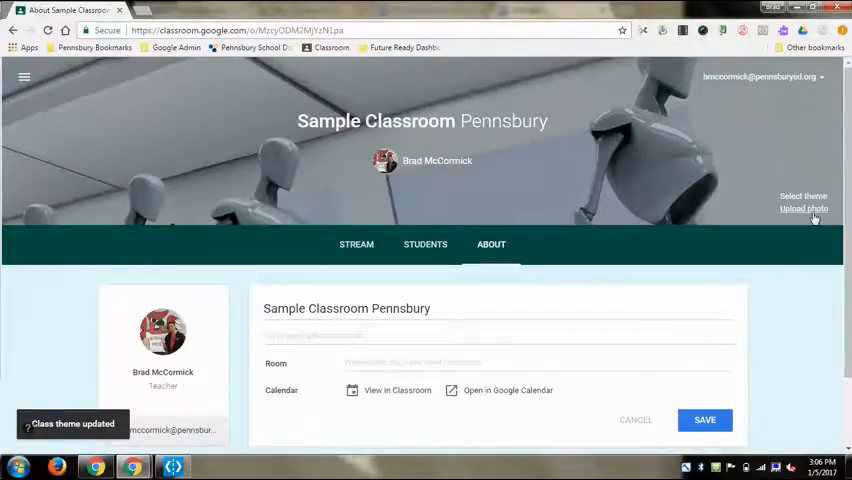
Start an Upload photo for a custom banner and cancel it
click(804, 208)
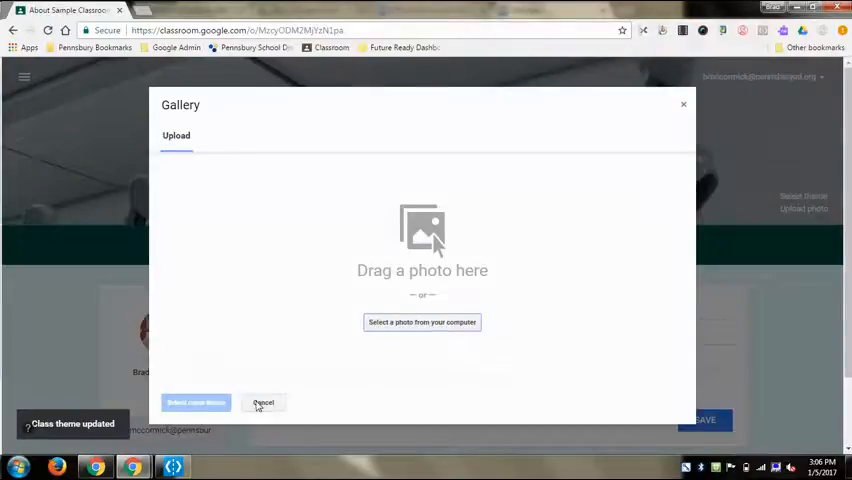
click(264, 404)
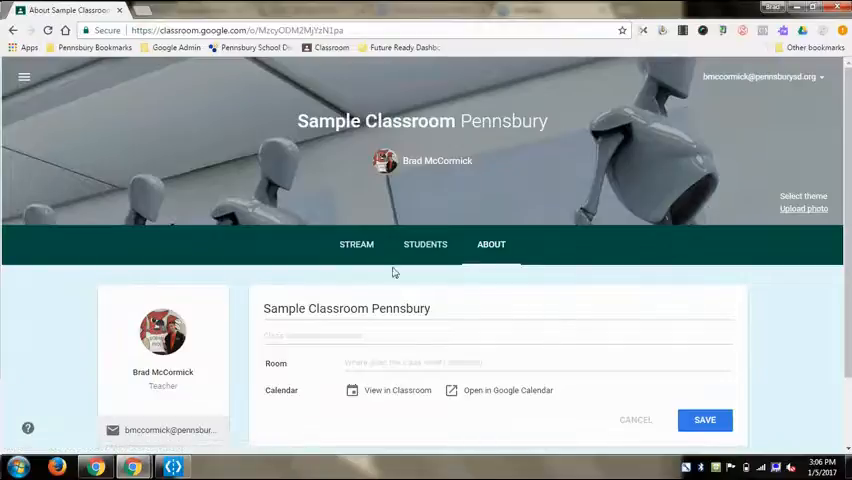
Return to the Stream tab and expand the + menu for questions, assignments and announcements
click(356, 244)
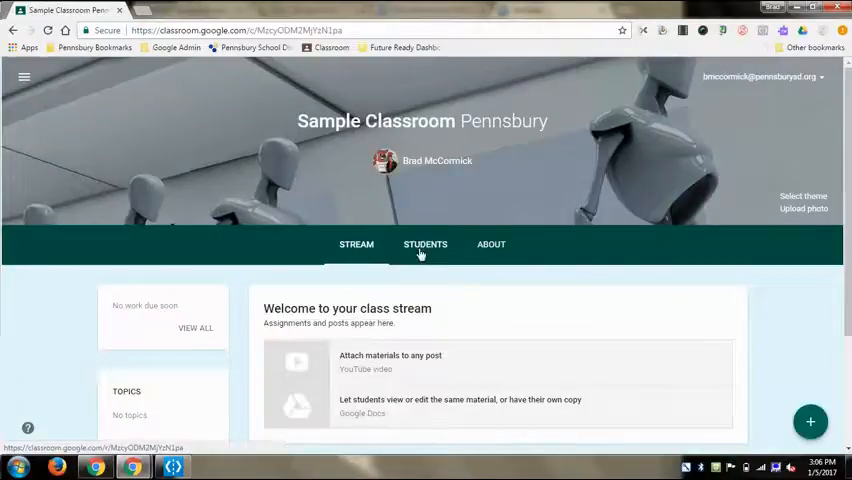
mouse_move(720, 392)
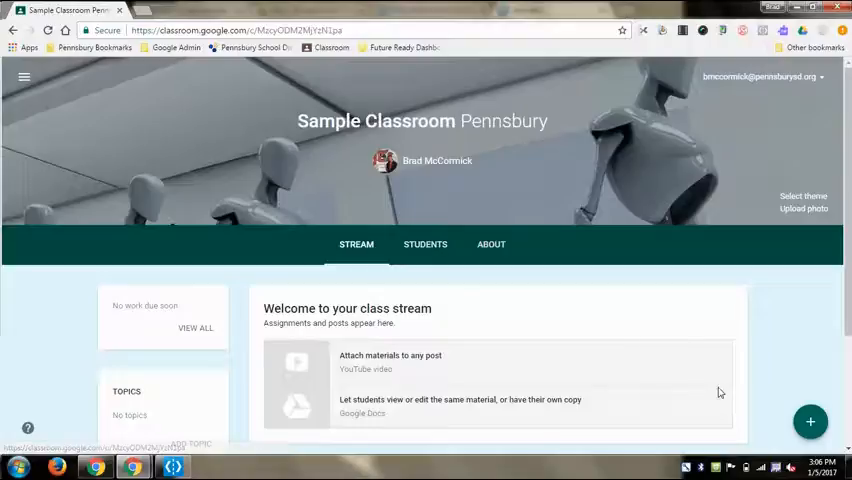
click(810, 420)
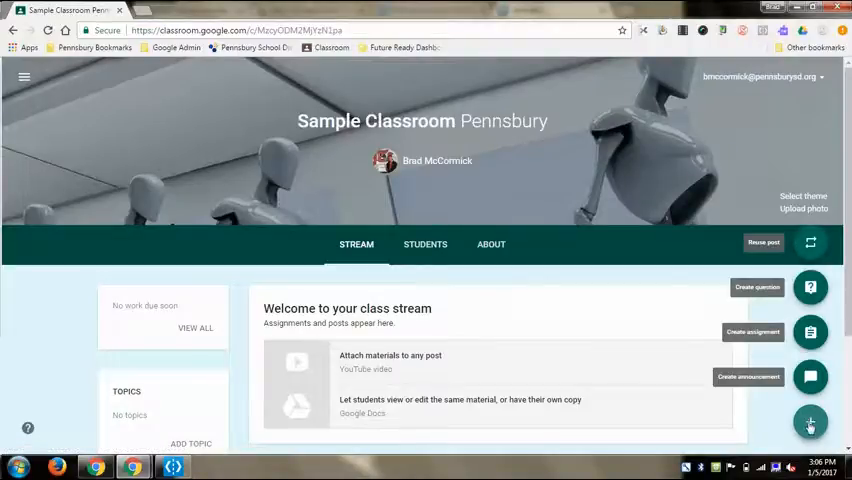